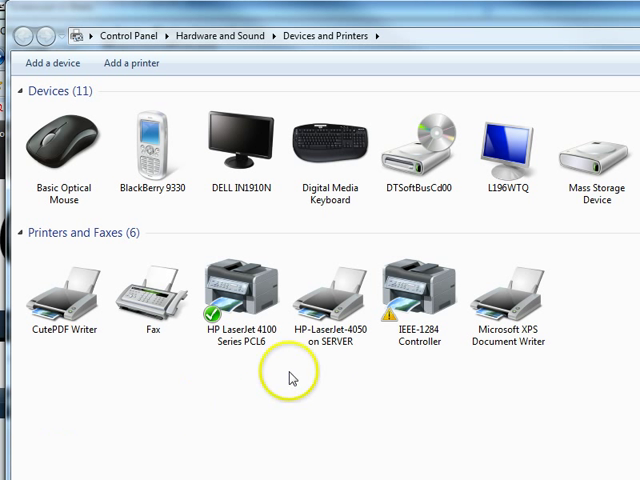
pyautogui.moveTo(345, 380)
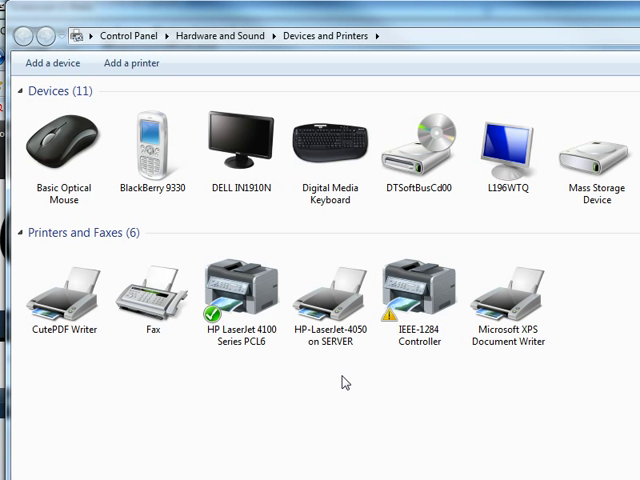
# Step: Open Control Panel from the Start menu and go to the Programs category
pyautogui.click(147, 295)
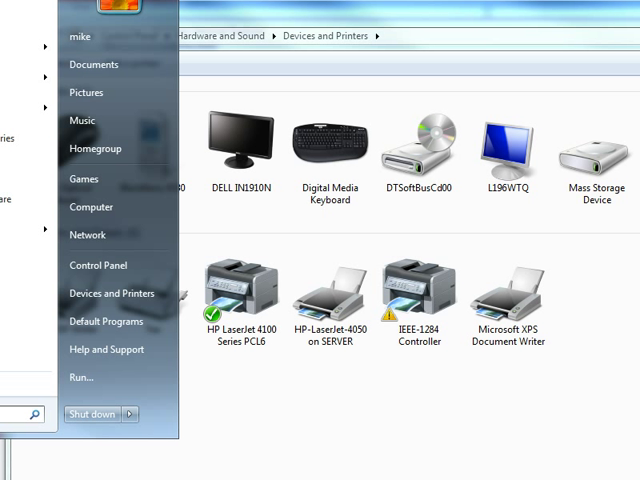
pyautogui.moveTo(98, 265)
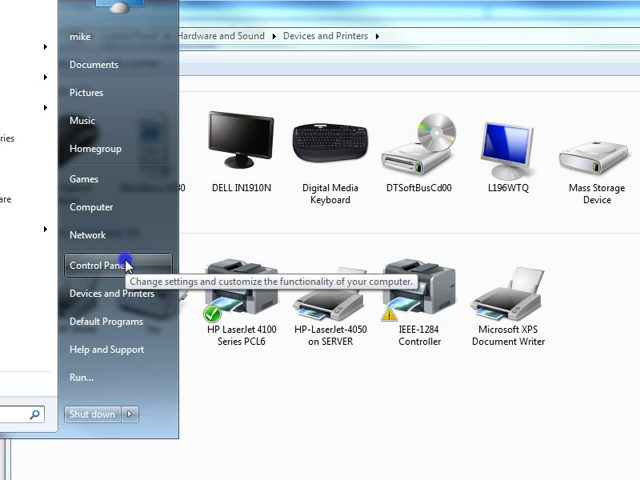
pyautogui.click(101, 265)
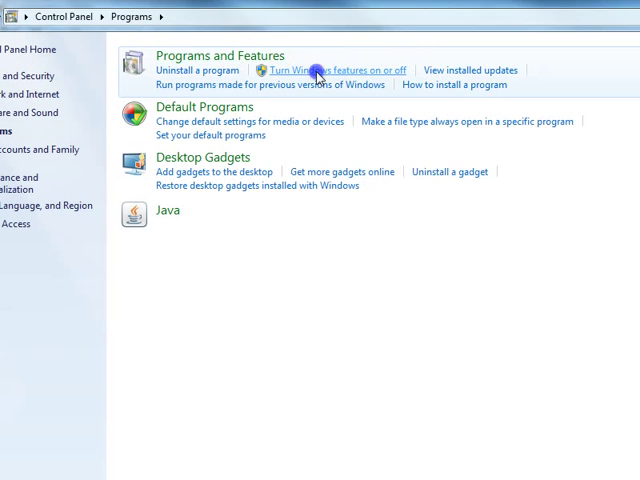
# Step: Open the Windows Features list and expand Print and Document Services
pyautogui.click(325, 70)
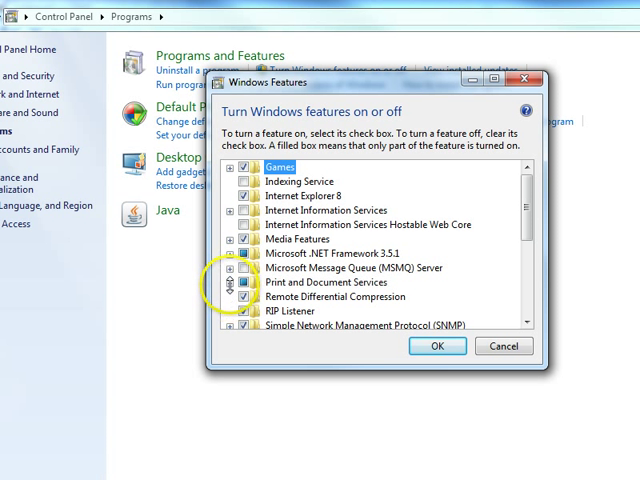
pyautogui.click(234, 290)
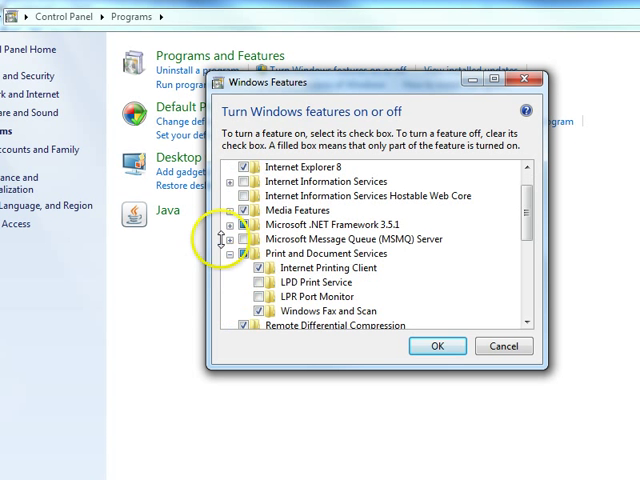
pyautogui.moveTo(290, 289)
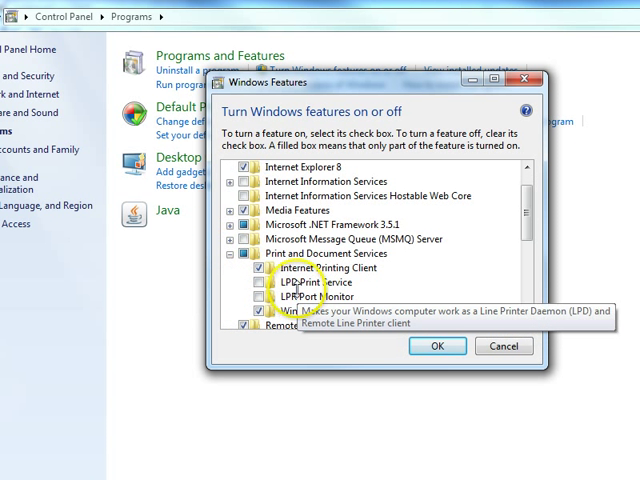
pyautogui.moveTo(280, 300)
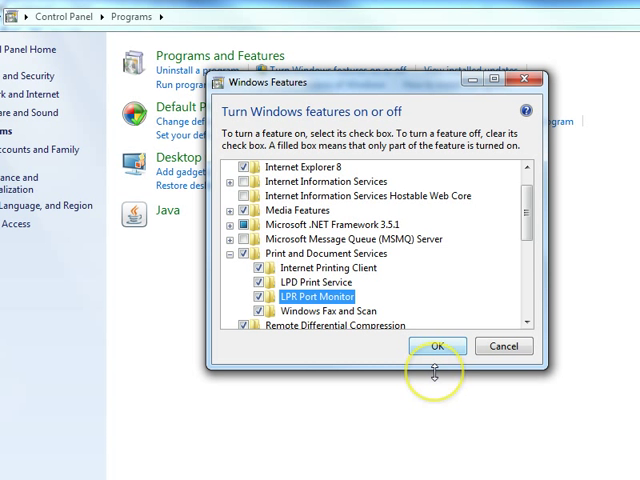
# Step: Confirm the LPD Print Service and LPR Port Monitor feature changes with OK
pyautogui.click(435, 345)
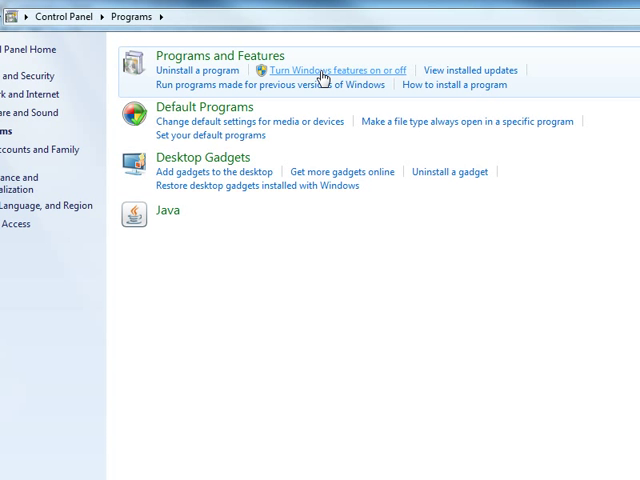
pyautogui.click(330, 70)
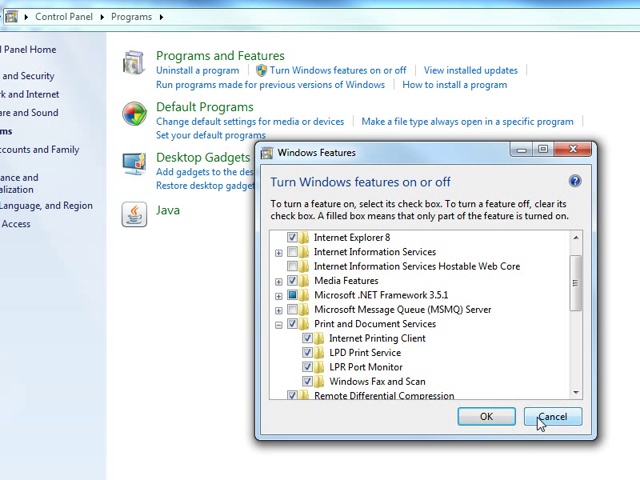
pyautogui.click(553, 416)
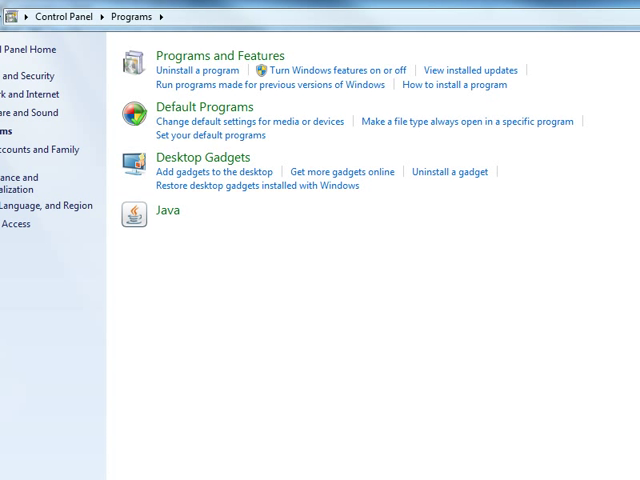
# Step: Return to Devices and Printers from the Start menu
pyautogui.click(18, 470)
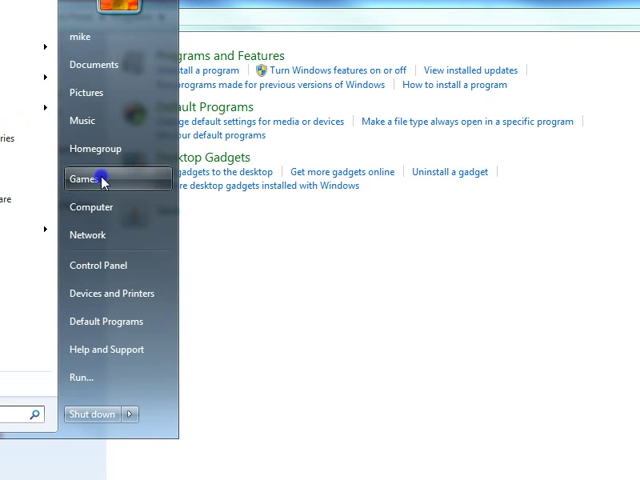
pyautogui.moveTo(84, 178)
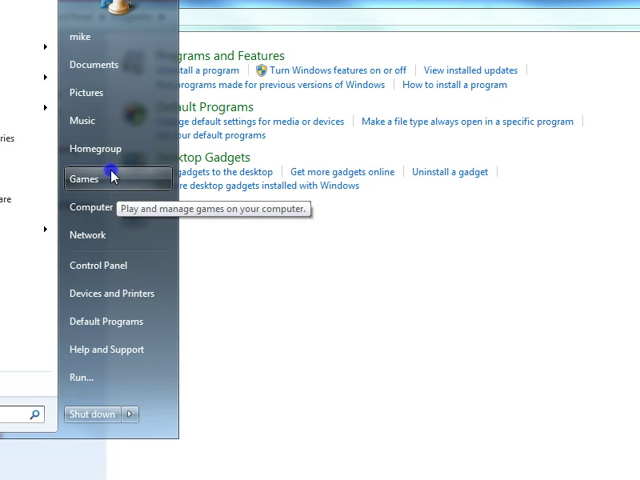
pyautogui.moveTo(119, 265)
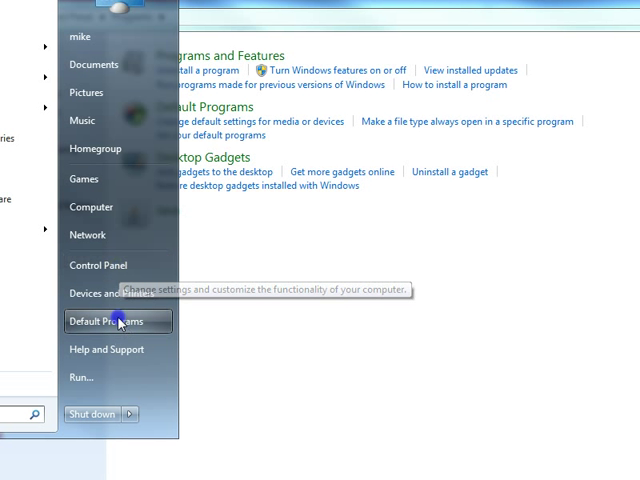
pyautogui.click(99, 294)
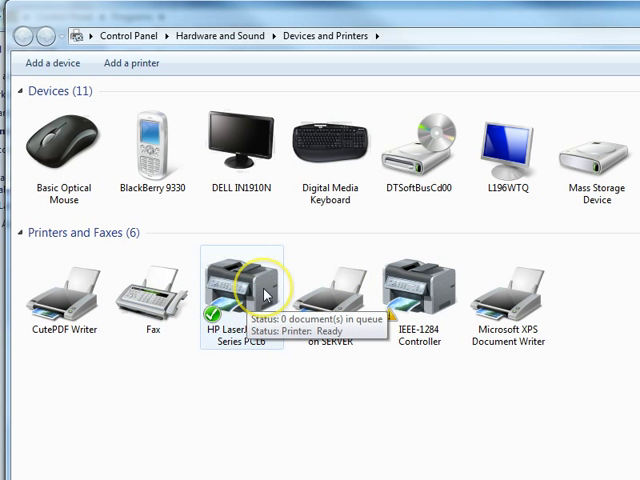
pyautogui.moveTo(238, 388)
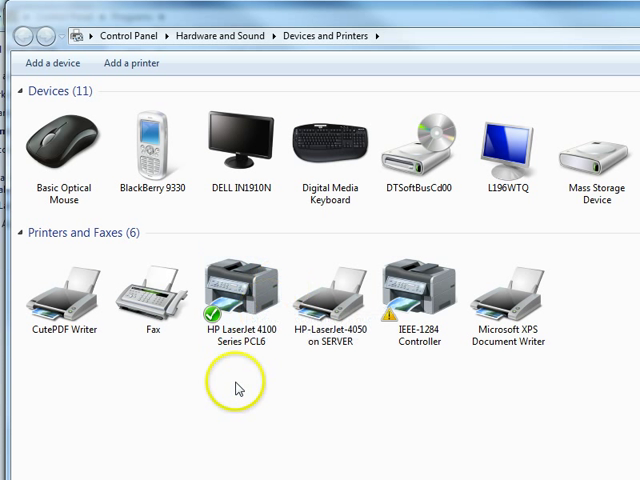
# Step: Start the Add Printer wizard from the Devices and Printers context menu and reach the port page
pyautogui.rightClick(238, 388)
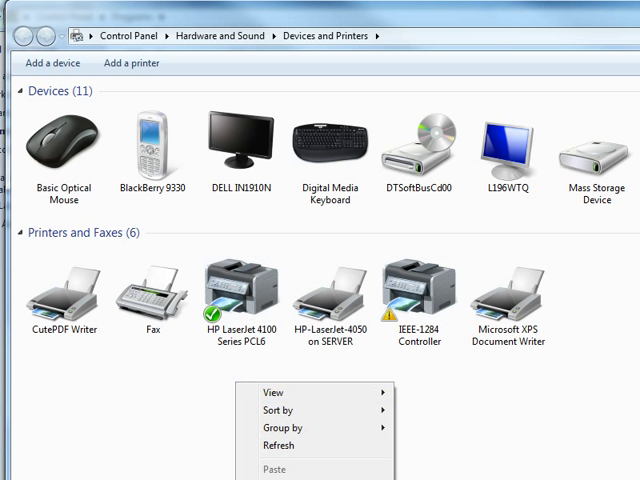
pyautogui.click(561, 249)
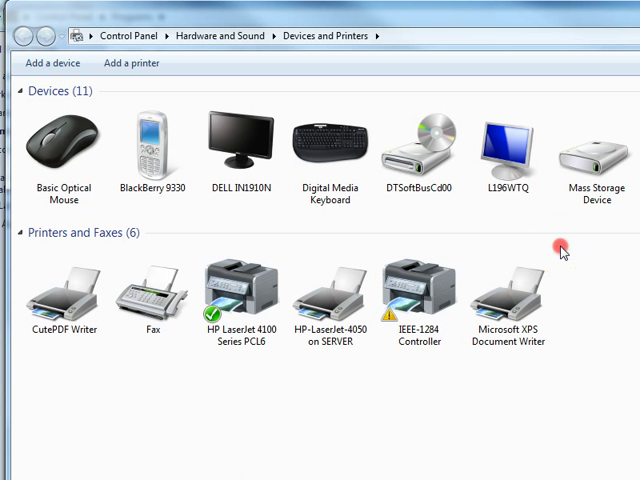
pyautogui.rightClick(561, 249)
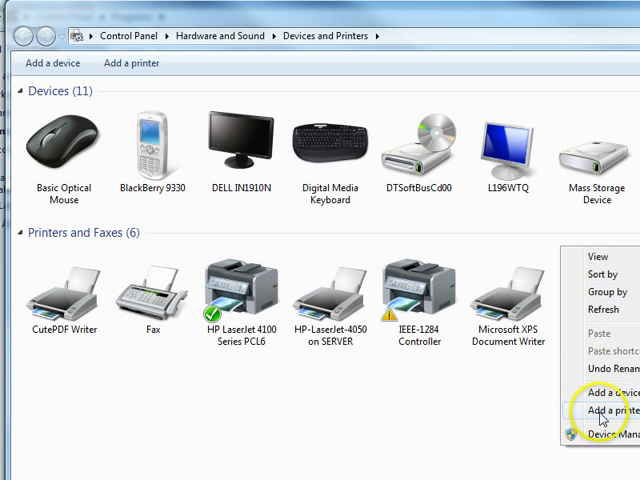
pyautogui.click(447, 413)
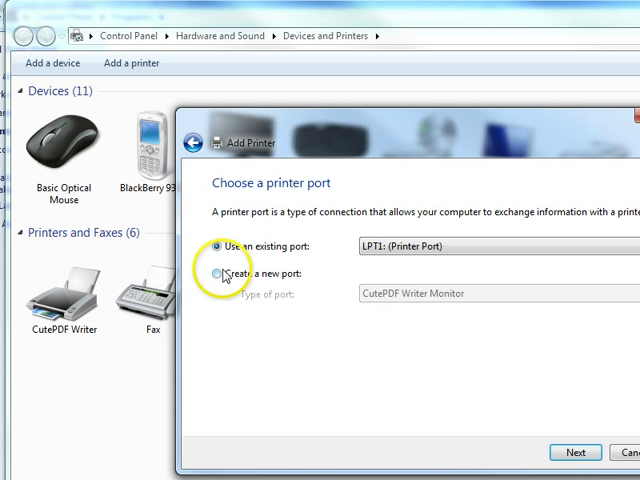
# Step: Choose to create a new LPR Port and continue the wizard
pyautogui.click(214, 273)
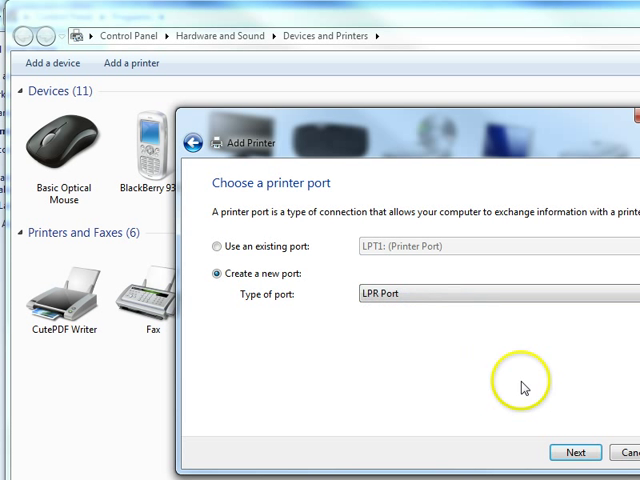
pyautogui.click(574, 452)
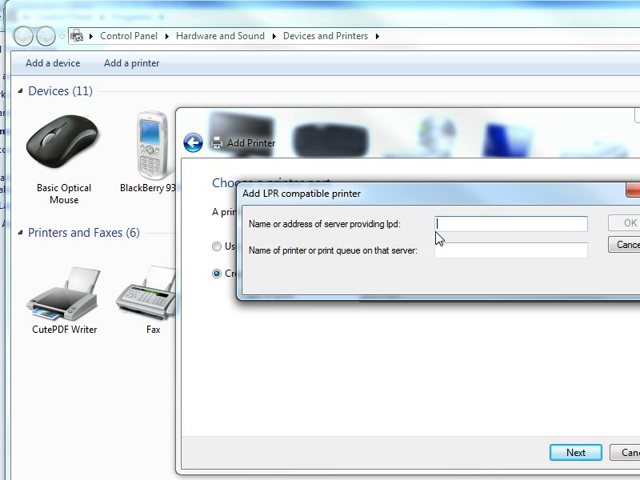
# Step: Enter LPR server 192.168.1.25 with queue 'direct' and confirm
pyautogui.write('1')
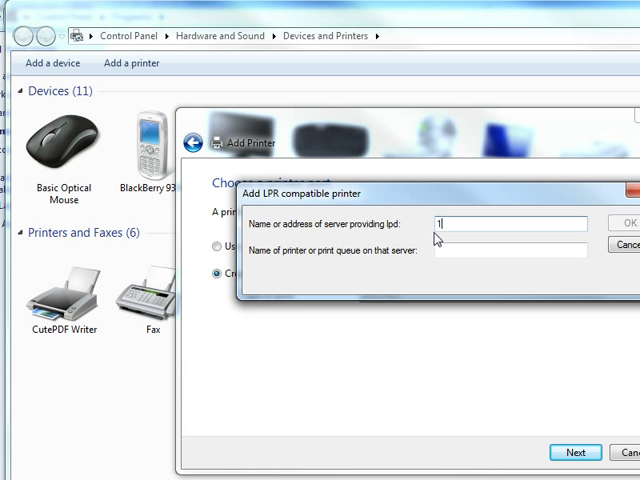
pyautogui.write('92.168.1')
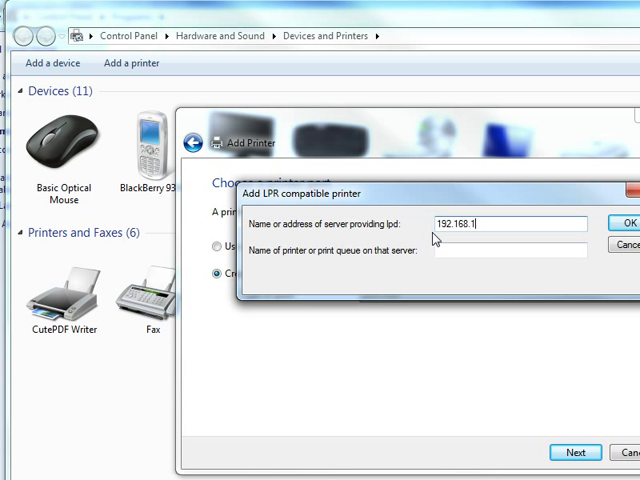
pyautogui.write('.25')
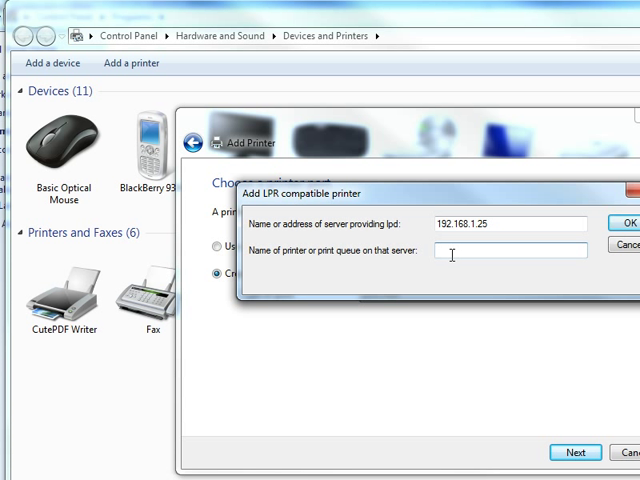
pyautogui.write('print')
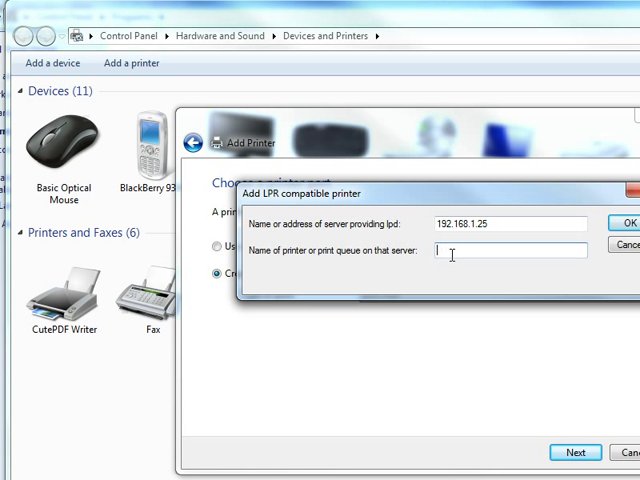
pyautogui.write('direct')
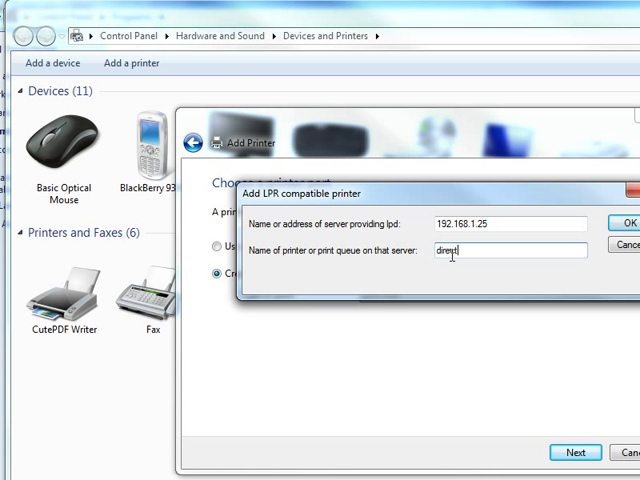
pyautogui.click(620, 222)
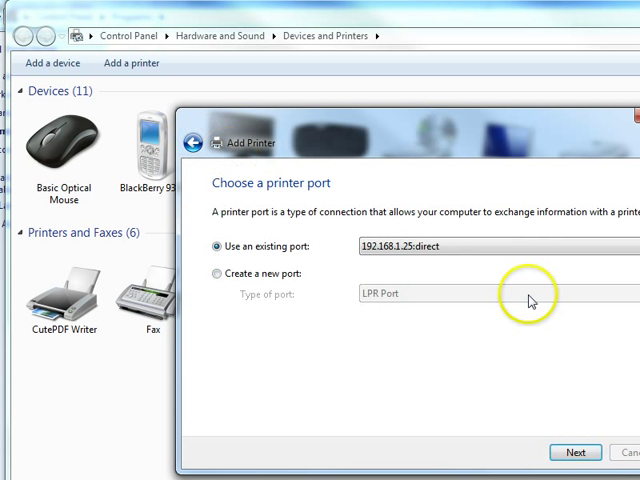
# Step: Recreate the LPR port, entering server 192.168.1.25 and a 'print' queue name
pyautogui.click(216, 272)
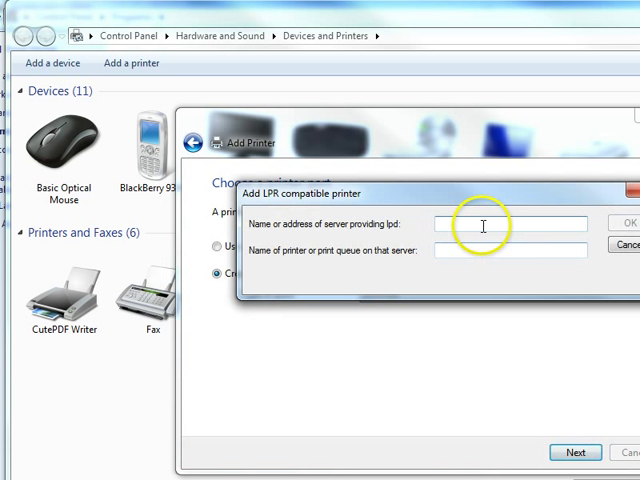
pyautogui.write('192.168.')
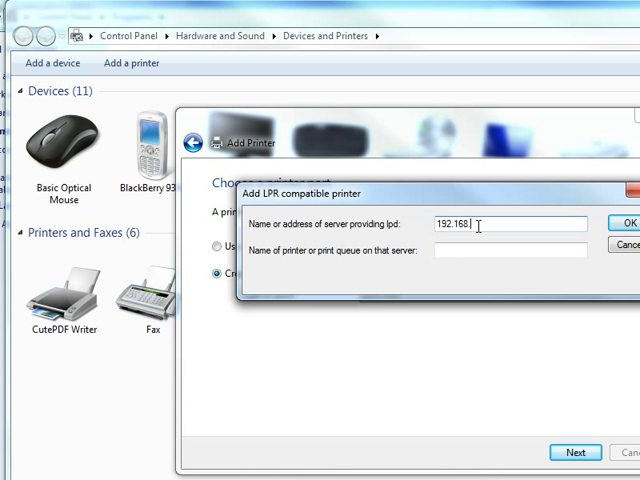
pyautogui.write('1.25')
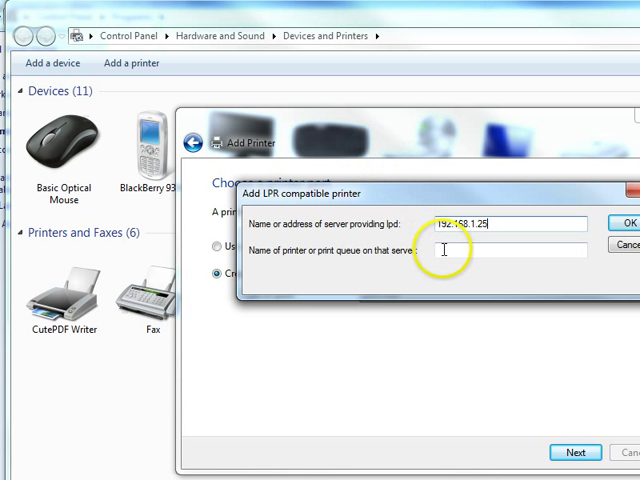
pyautogui.write('p')
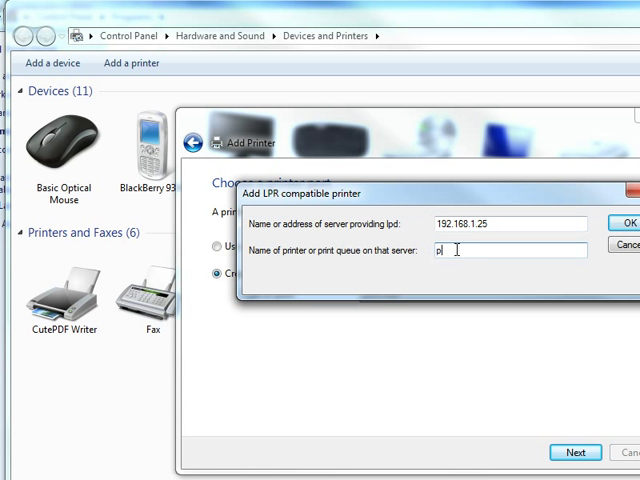
pyautogui.write('rint')
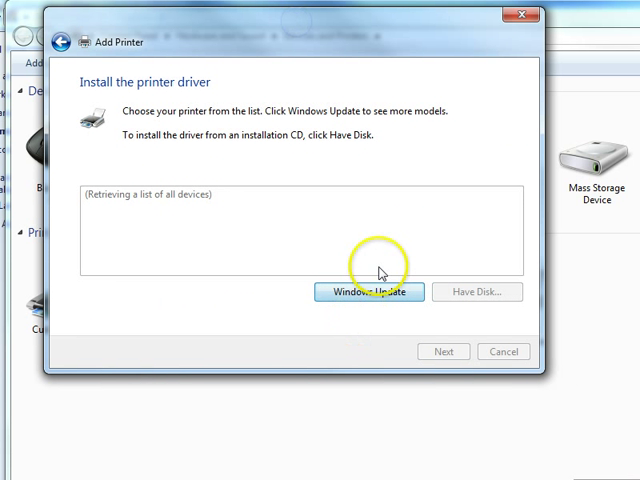
# Step: Load the full printer driver list via Windows Update
pyautogui.click(368, 291)
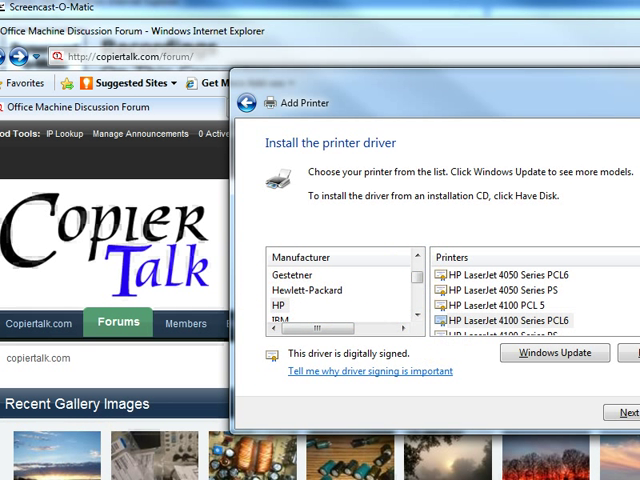
# Step: Select the HP LaserJet 4050 Series PCL6 driver
pyautogui.click(285, 306)
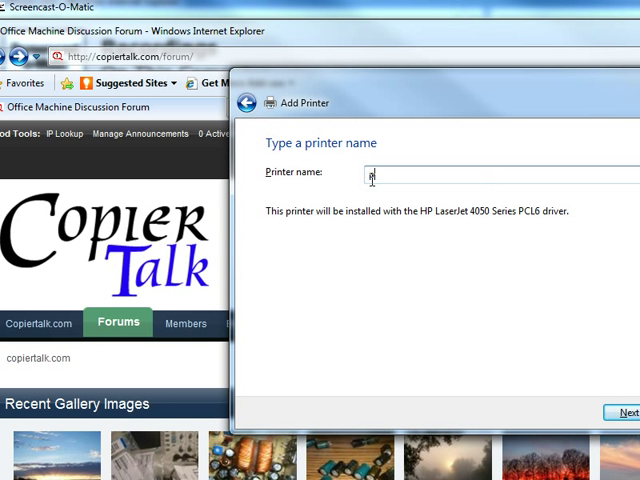
# Step: Name the new printer 'printer on LPR' and continue to the sharing step
pyautogui.write('printer on')
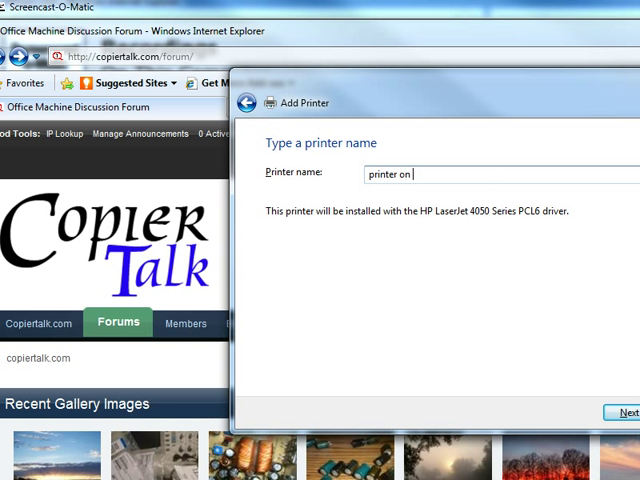
pyautogui.write('LPR')
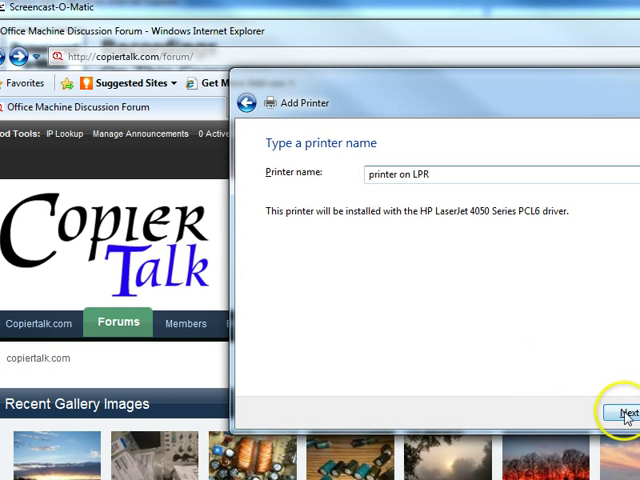
pyautogui.click(625, 411)
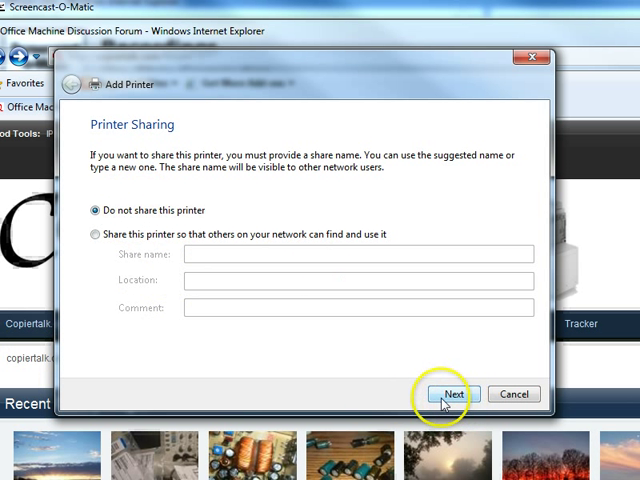
# Step: Keep 'printer on LPR' unshared, finish installation, and close the wizard
pyautogui.click(450, 394)
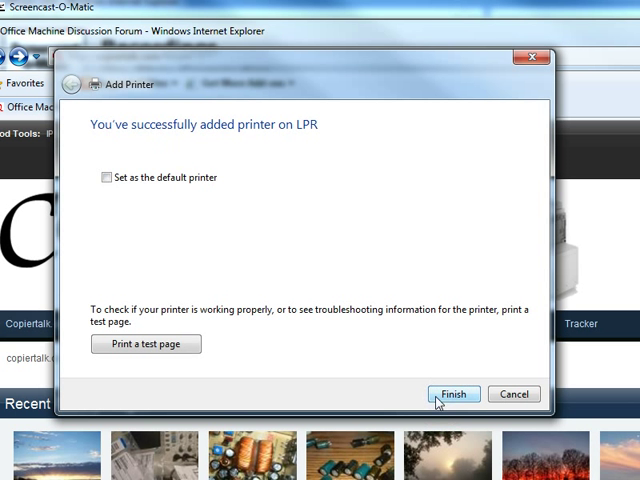
pyautogui.moveTo(213, 308)
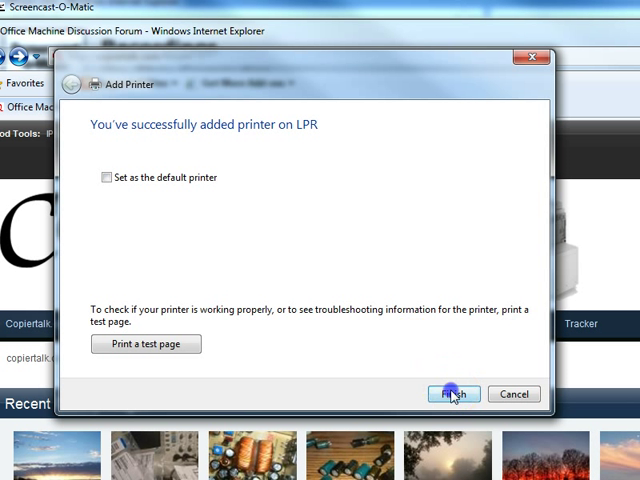
pyautogui.click(452, 394)
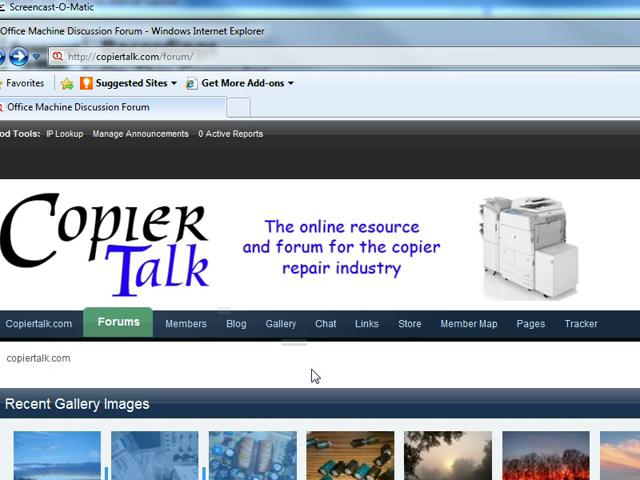
pyautogui.click(320, 377)
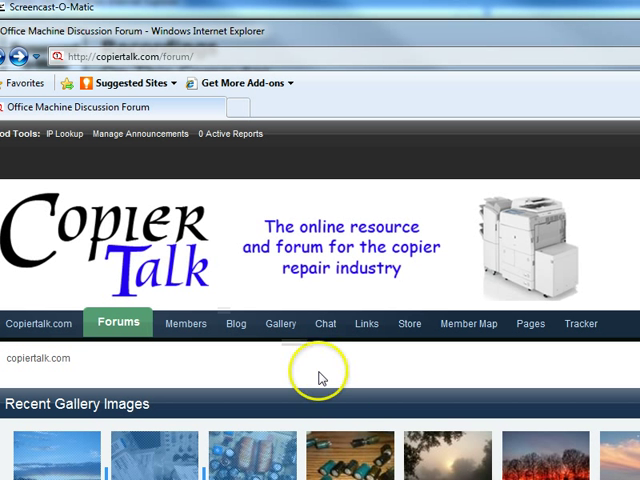